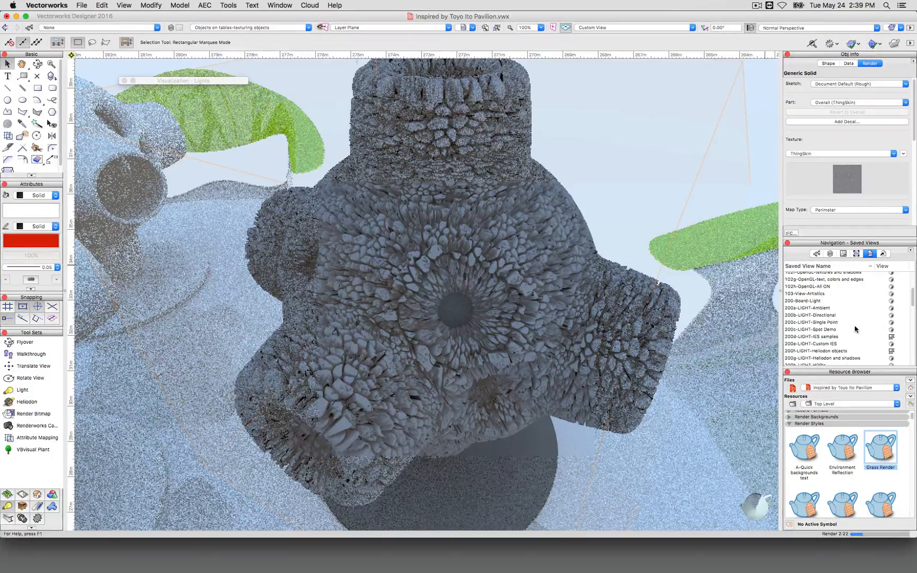
Activate the saved texture-mapping hardscape view to show the stone-paved landscape path.
click(832, 343)
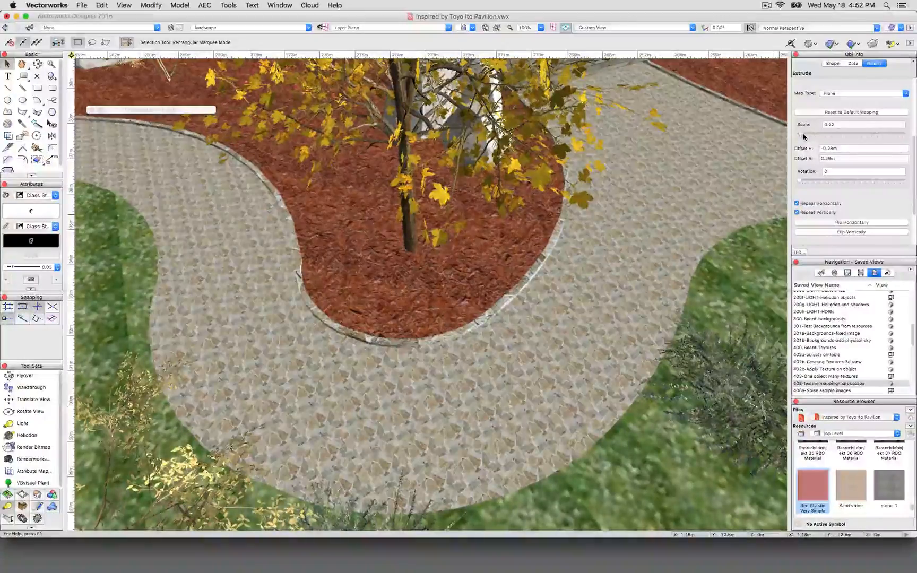
text(0.44)
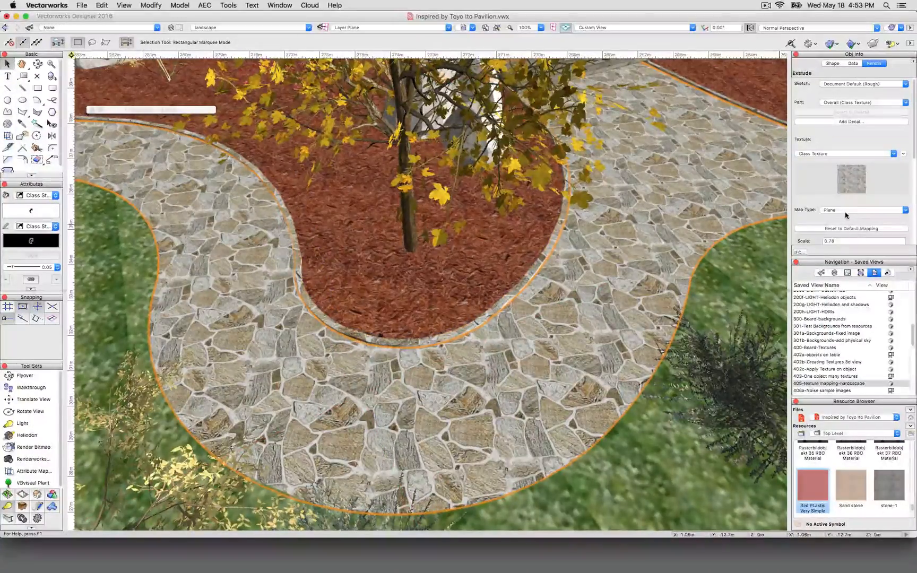
Switch the path's Map Type to Auto-Align Plane, then Perimeter, then Sphere.
click(863, 210)
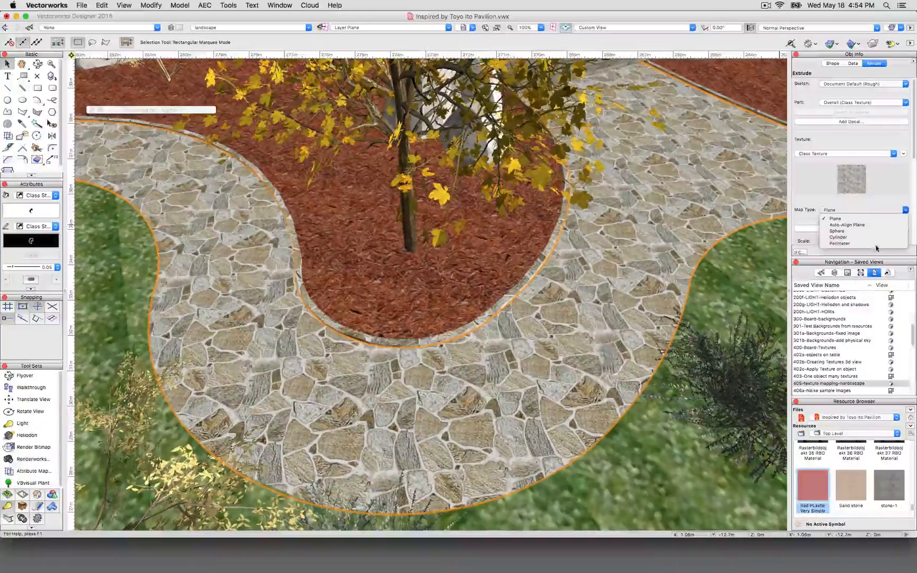
click(844, 224)
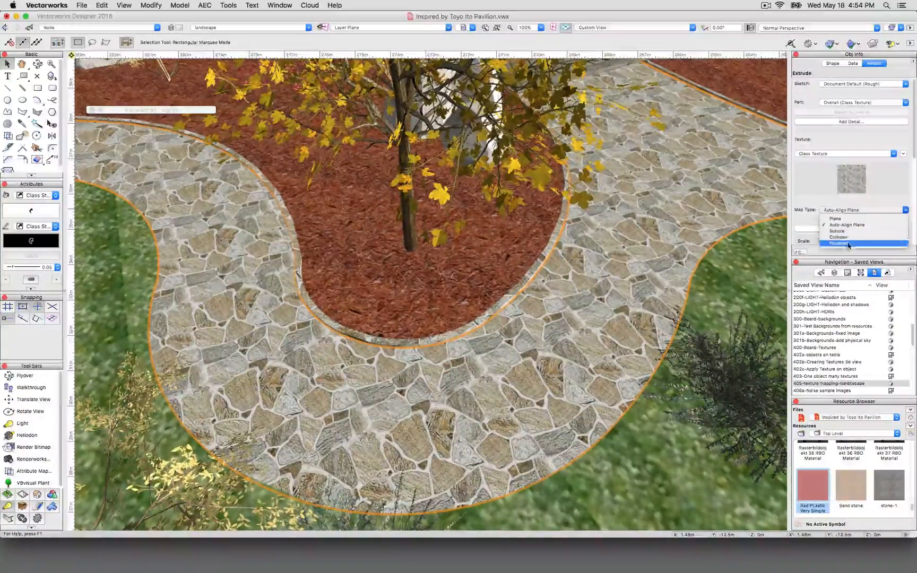
click(851, 244)
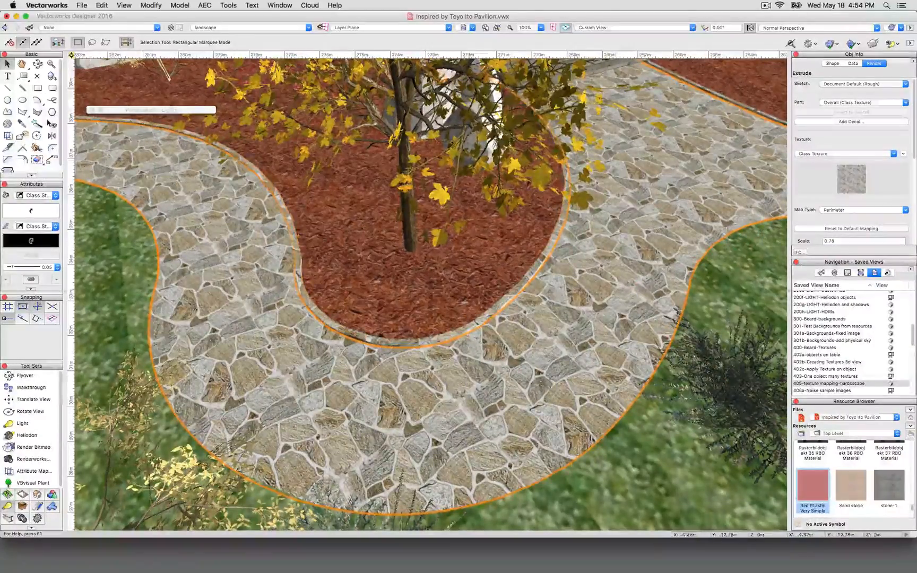
click(861, 209)
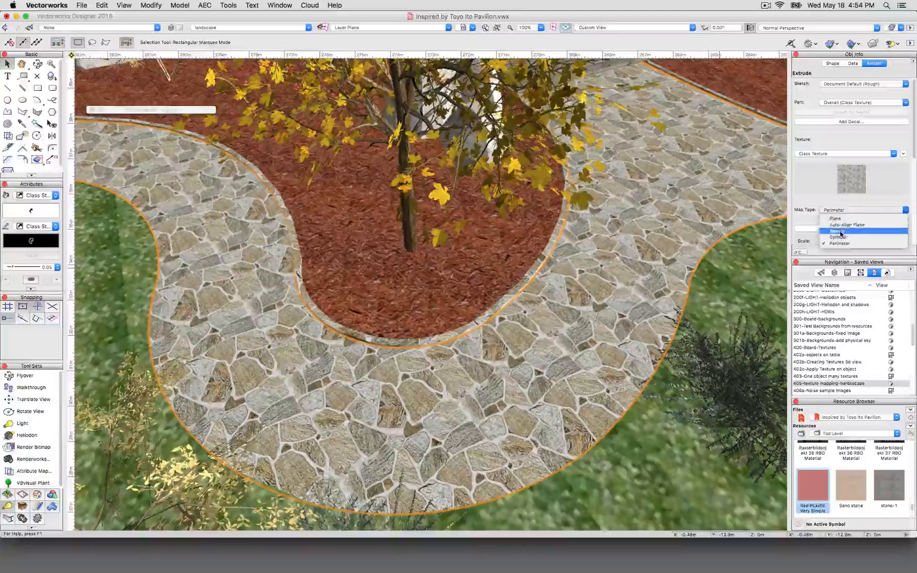
click(840, 237)
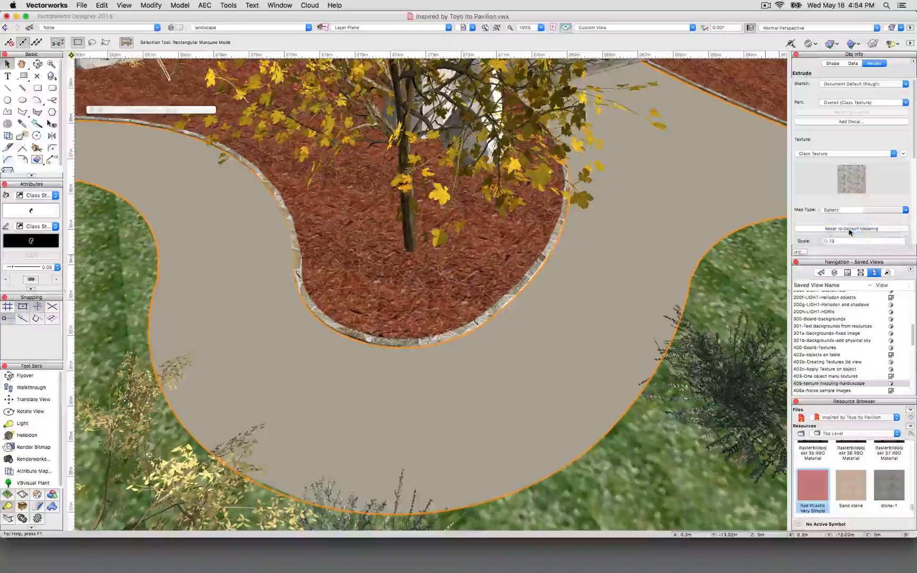
click(862, 210)
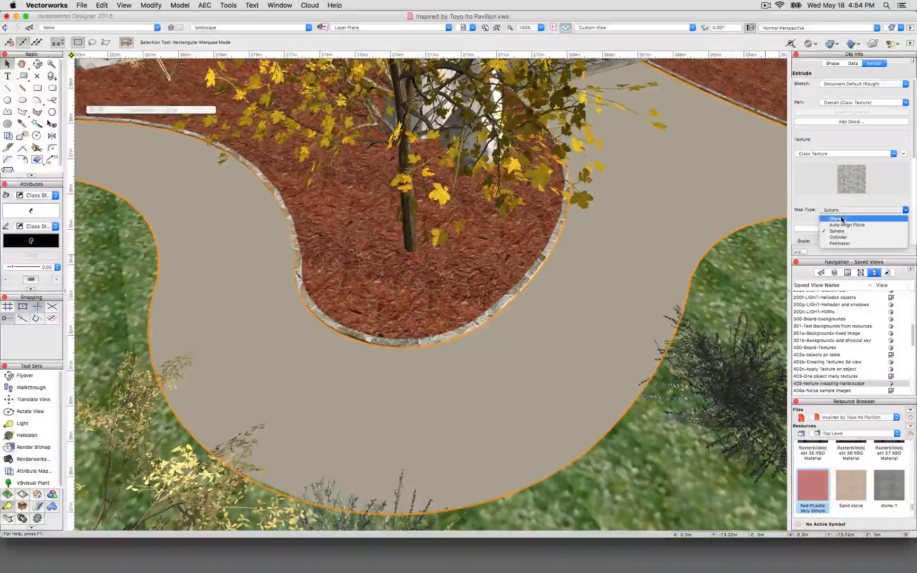
Set the path's Map Type back to Plane and return to the Selection tool.
click(841, 218)
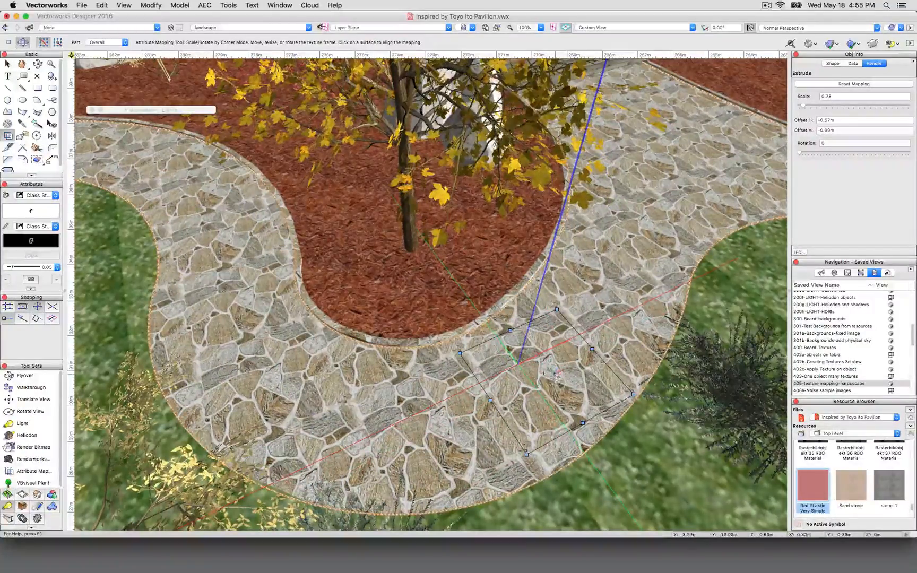
click(7, 64)
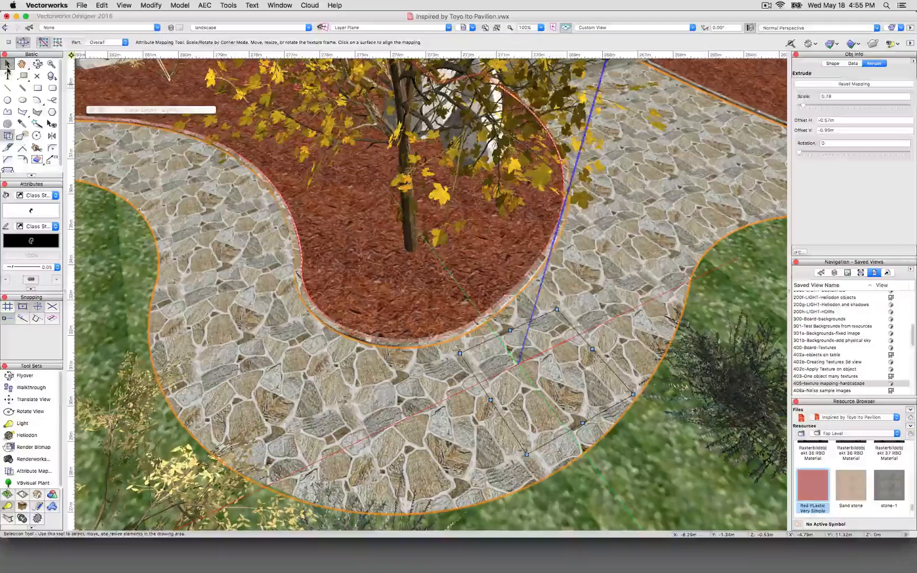